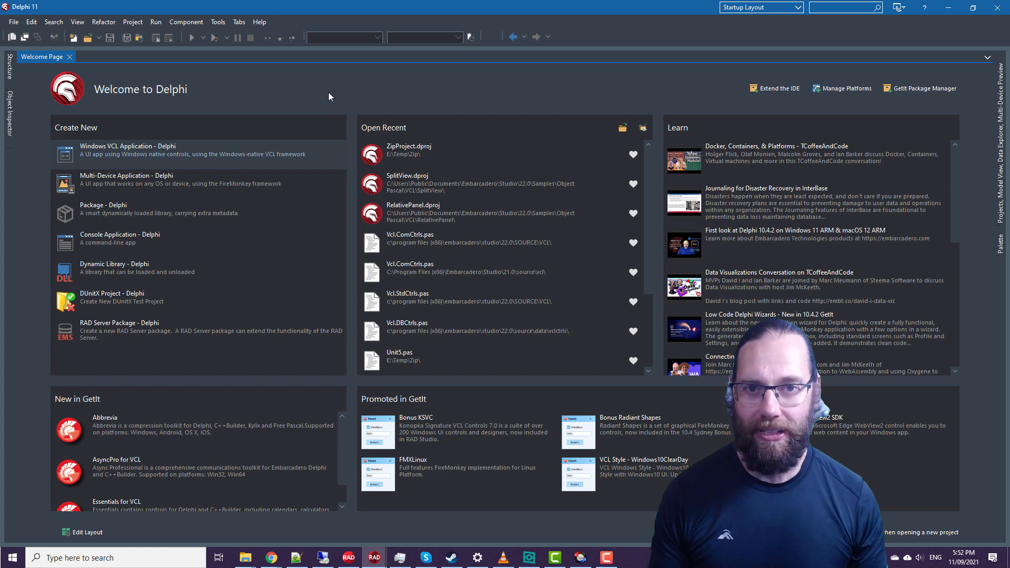
mouse_move(200, 96)
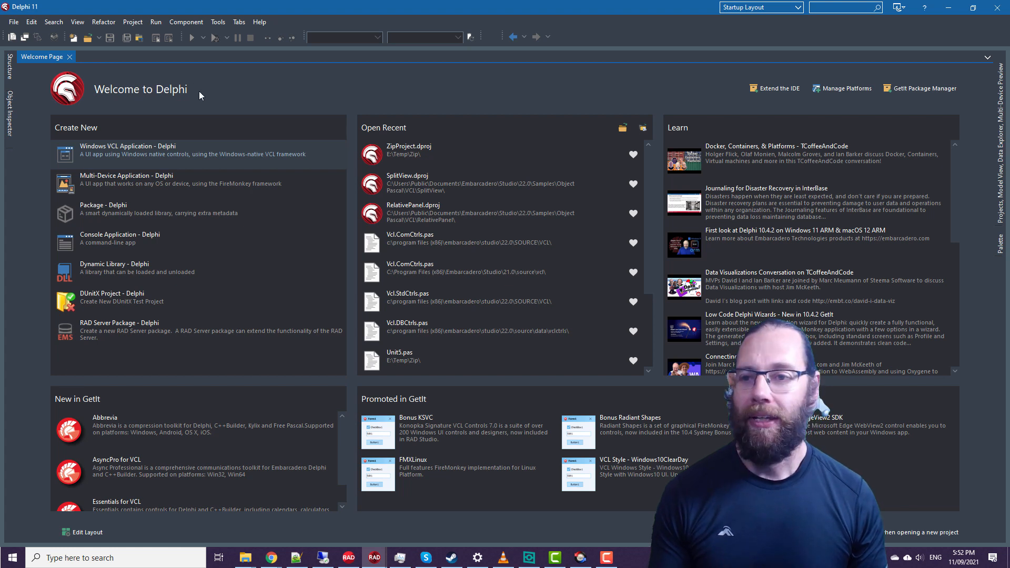
mouse_move(136, 108)
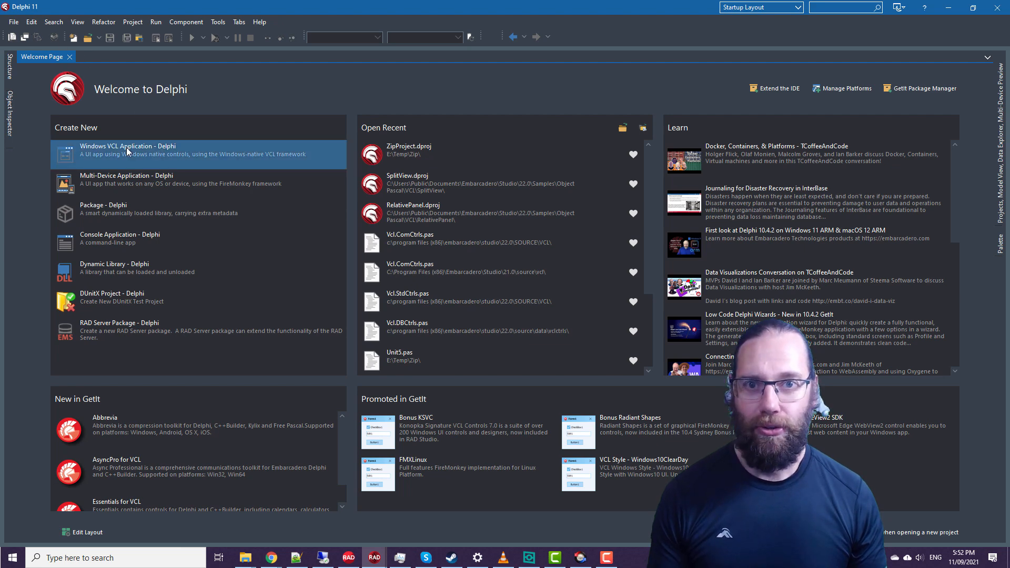
Create a new Windows VCL Application and search the Palette for TTreeView to add it
double_click(127, 151)
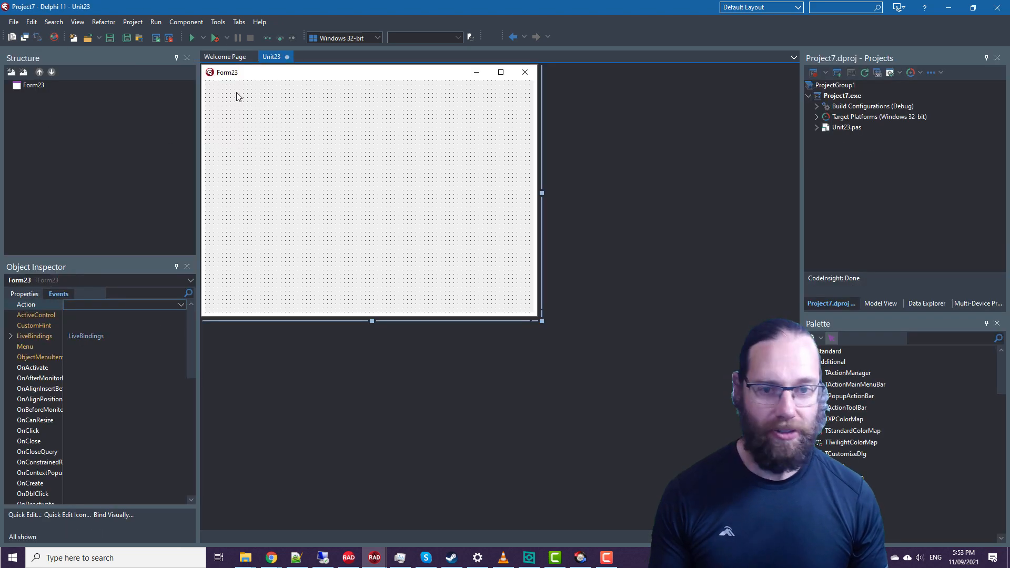
type("tt")
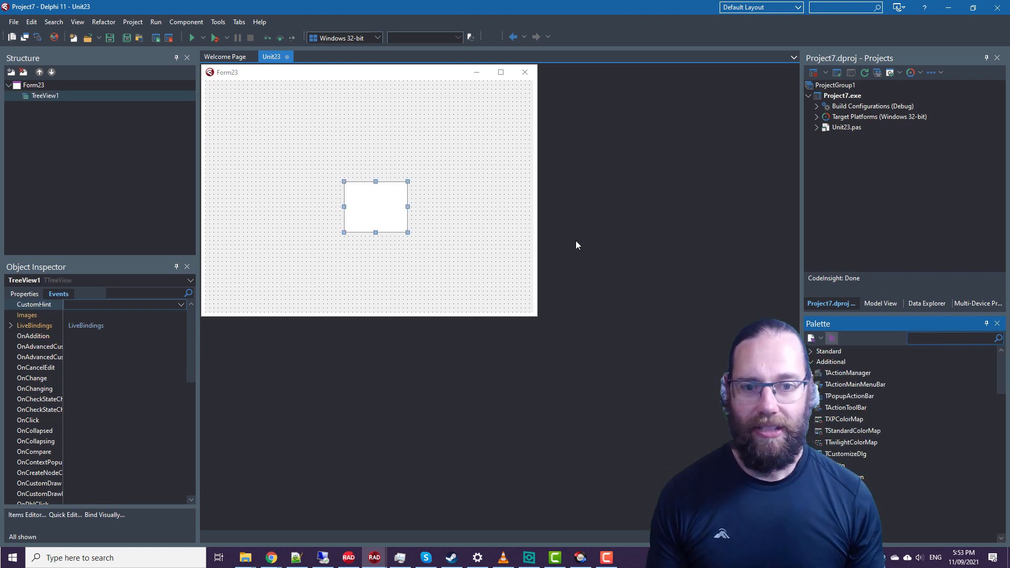
Add tree items One, Two, Three with Two.1 and Two.2 nested under Two in the Items Editor
left_click(25, 515)
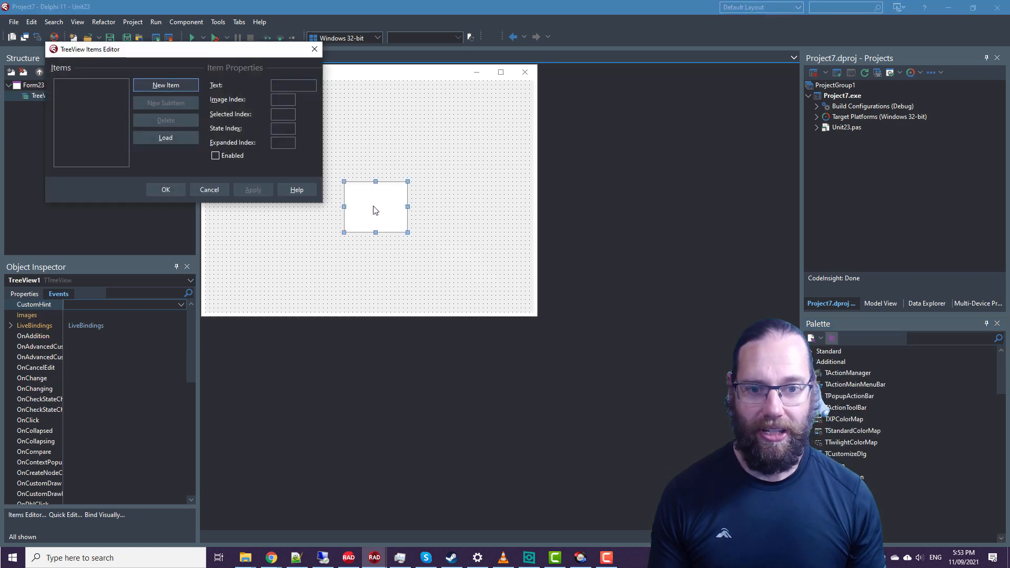
left_click(165, 84)
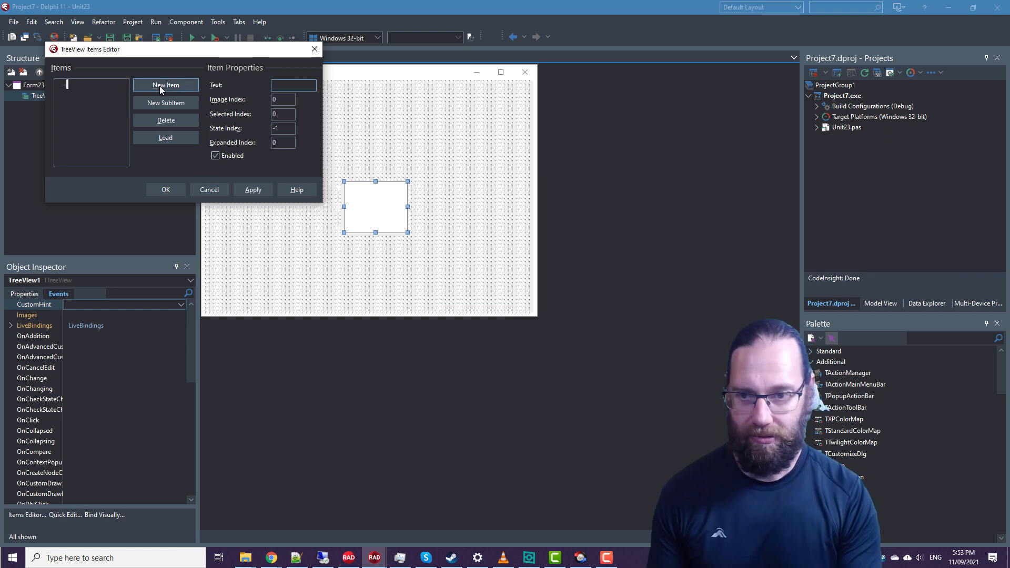
left_click(166, 84)
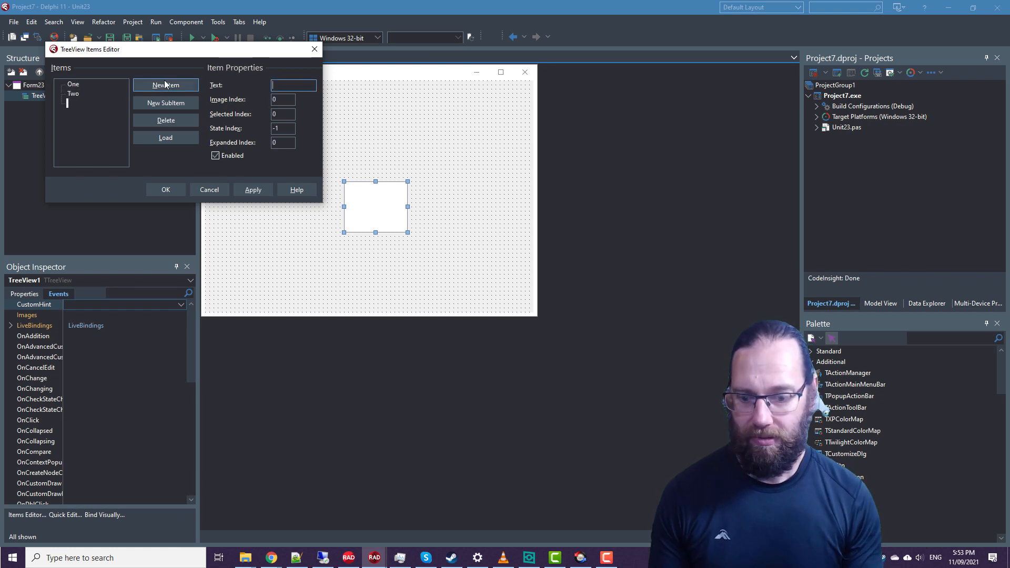
left_click(165, 102)
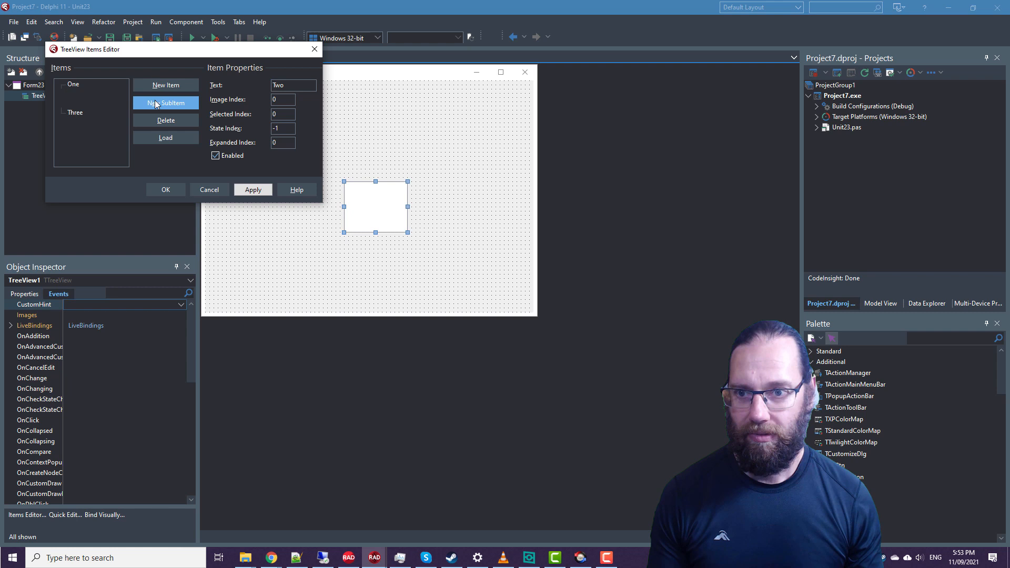
left_click(165, 102)
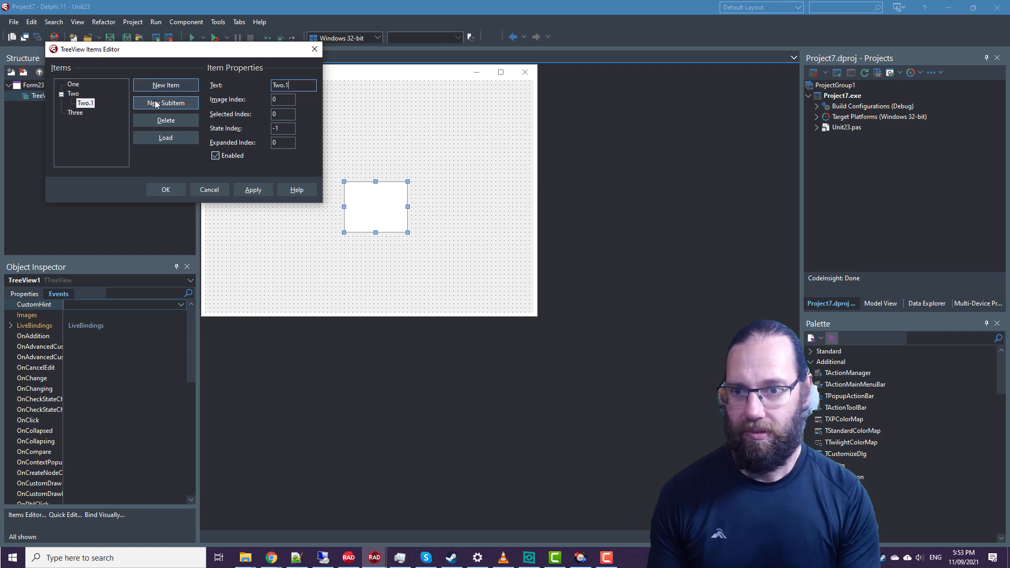
left_click(165, 103)
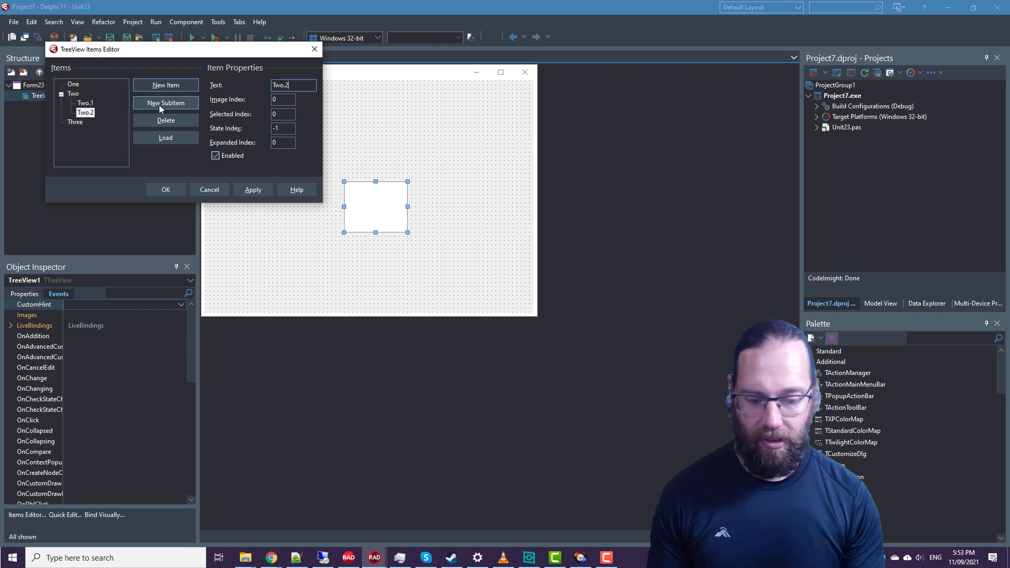
left_click(165, 189)
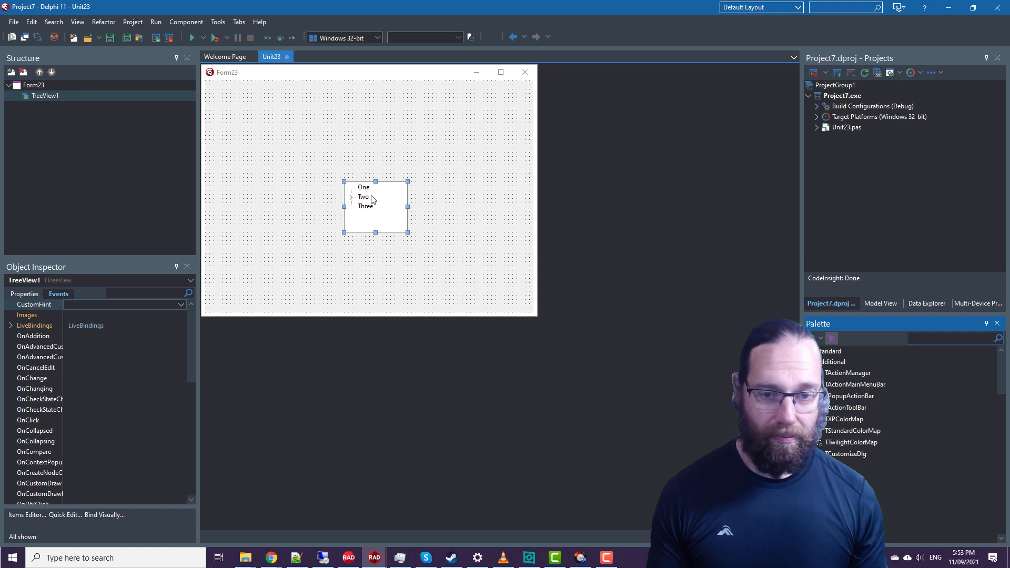
Drag the tree view to the form's top-left and show its Properties for CheckBoxes
left_click_drag(376, 206, 279, 139)
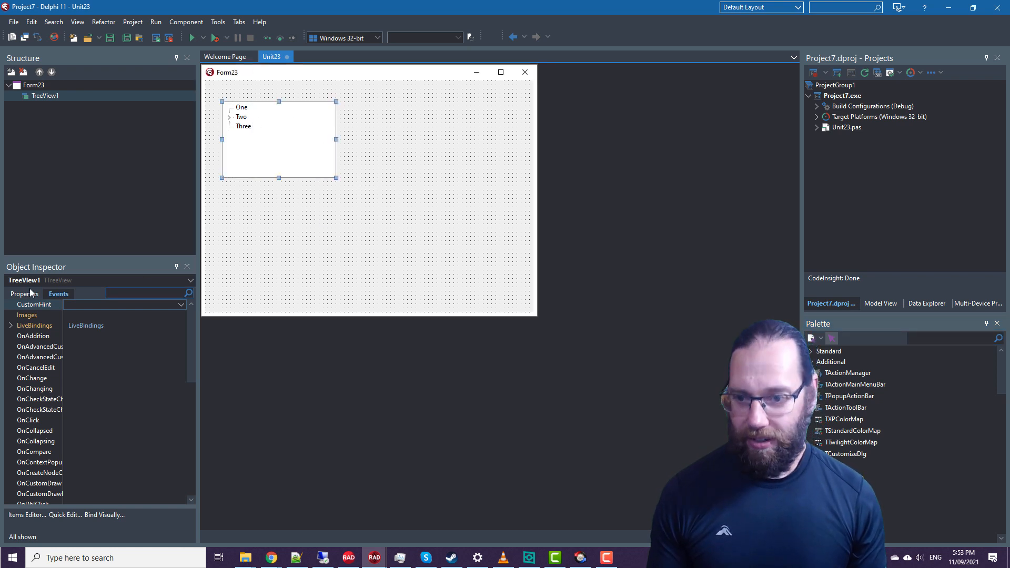
left_click(25, 293)
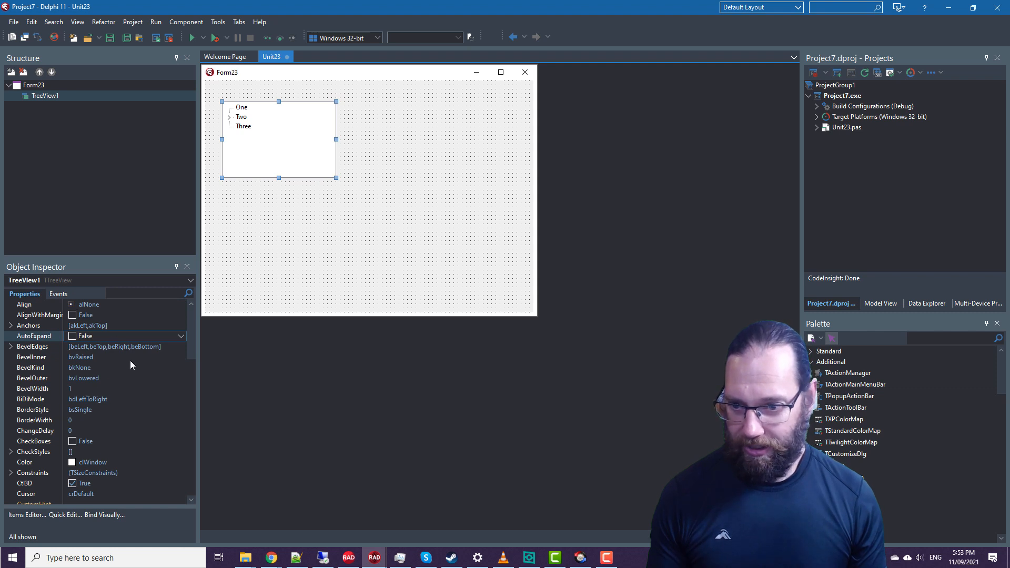
mouse_move(79, 392)
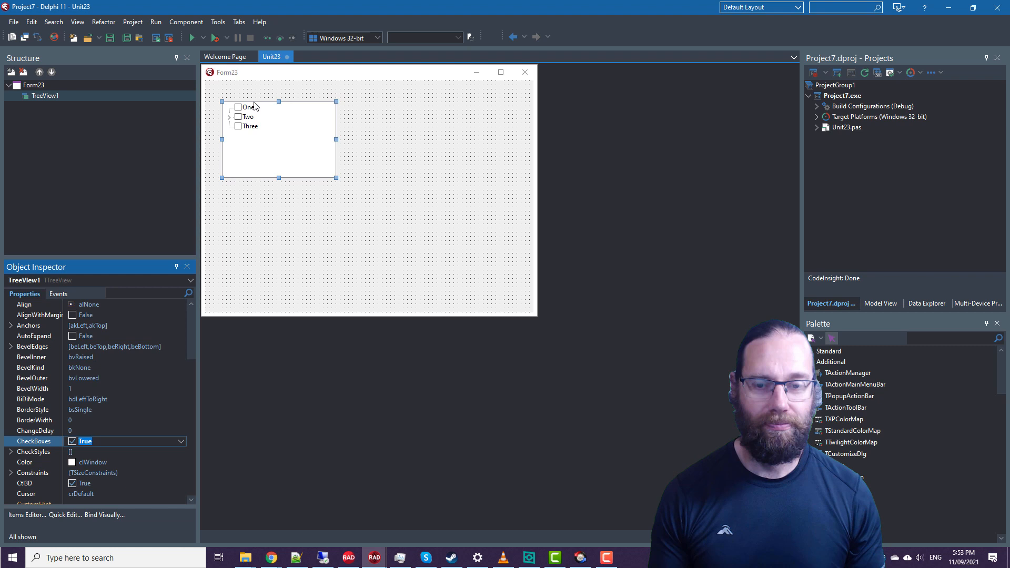
Run the application (F9), try the tree checkboxes and close the running form
left_click(192, 36)
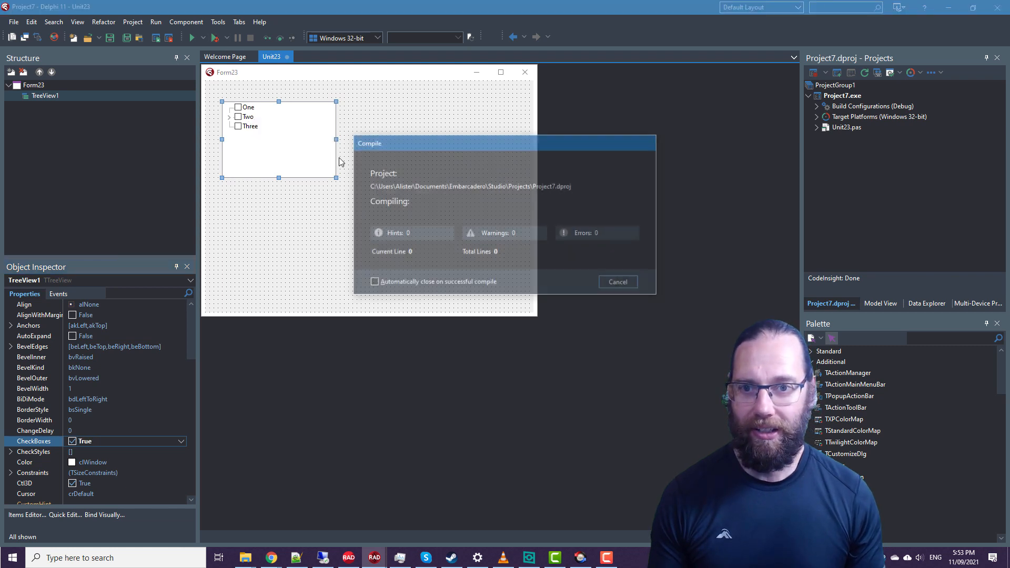
left_click(192, 37)
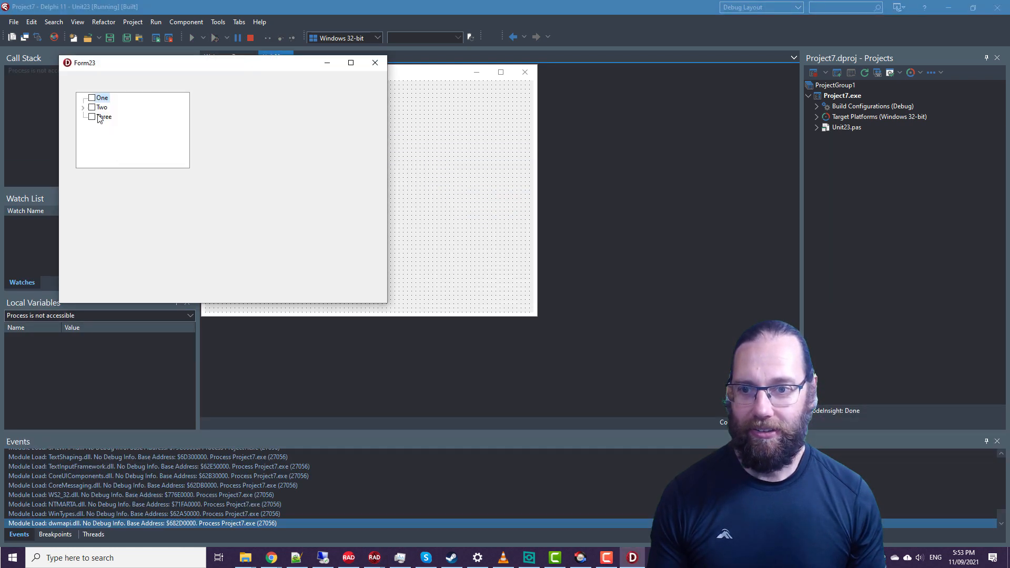
left_click(84, 108)
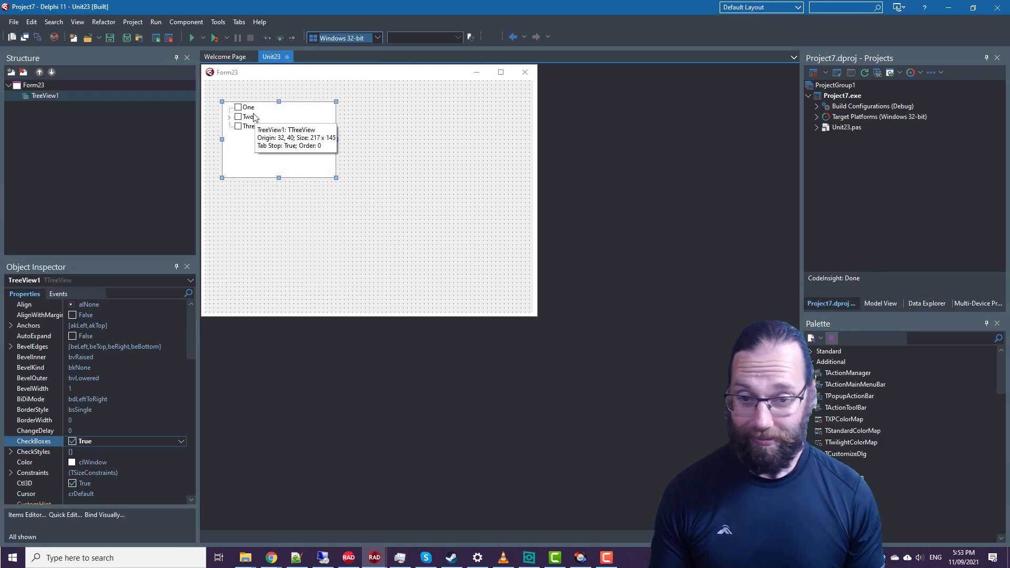
mouse_move(239, 185)
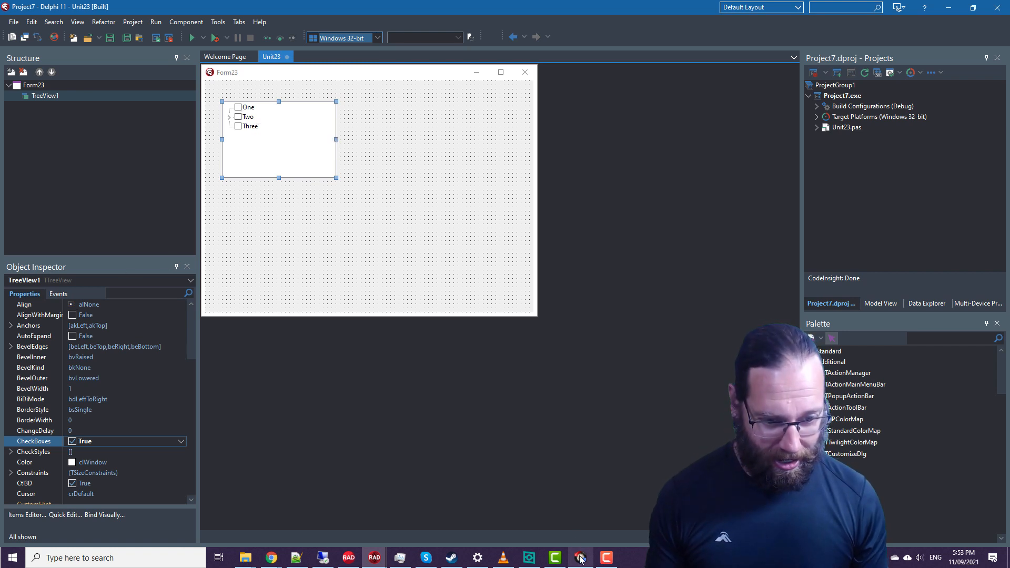
Compare the two Vcl.ComCtrls.pas sources and scroll through the CheckBoxes and CheckStyles additions
left_click(579, 558)
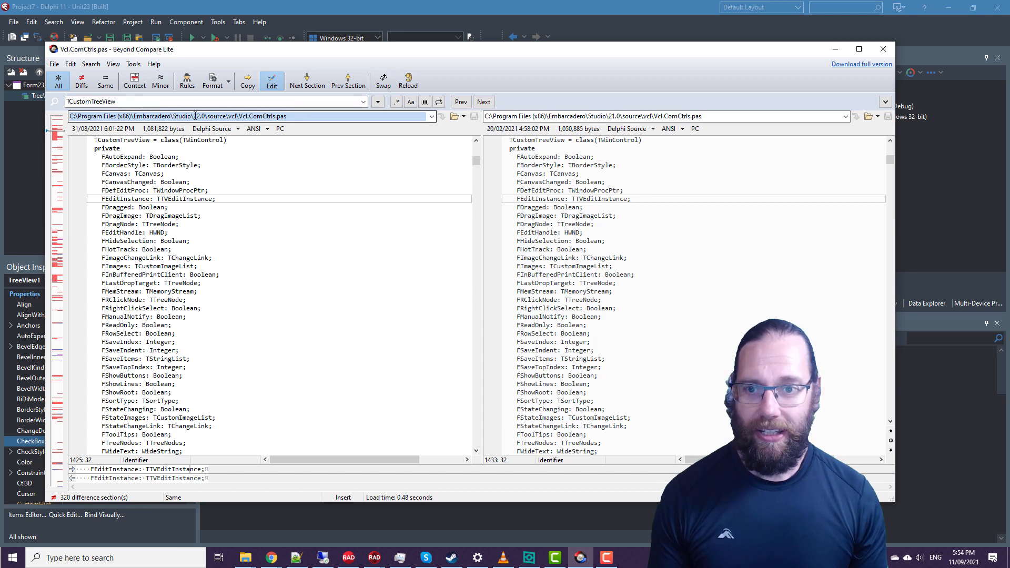
triple_click(180, 116)
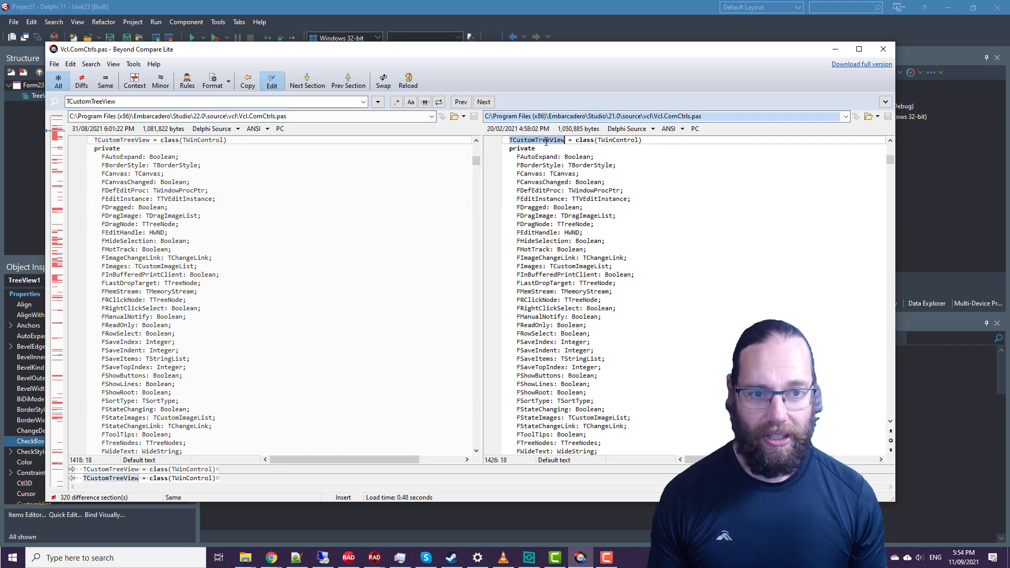
scroll("down", 3)
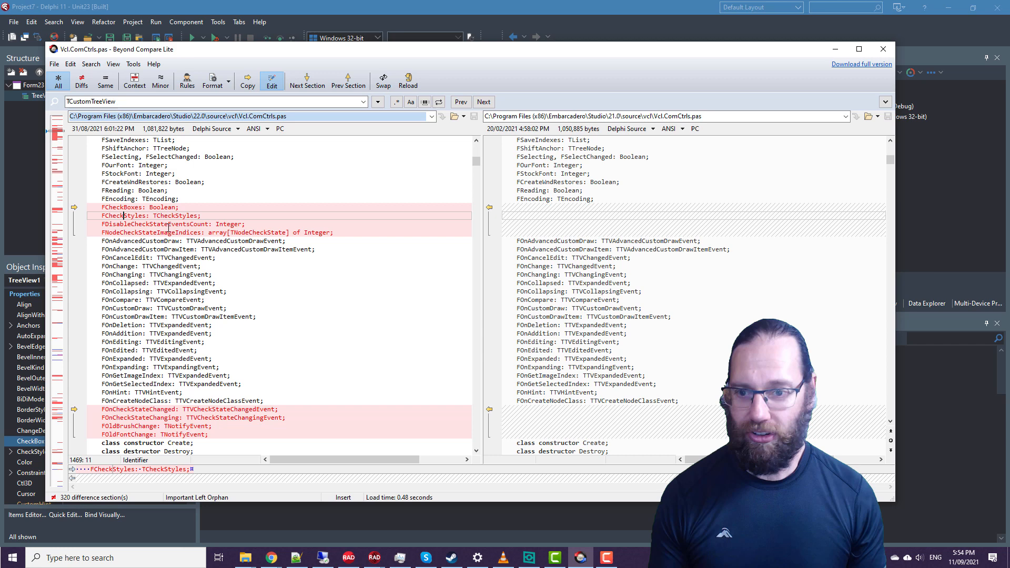
scroll("down", 3)
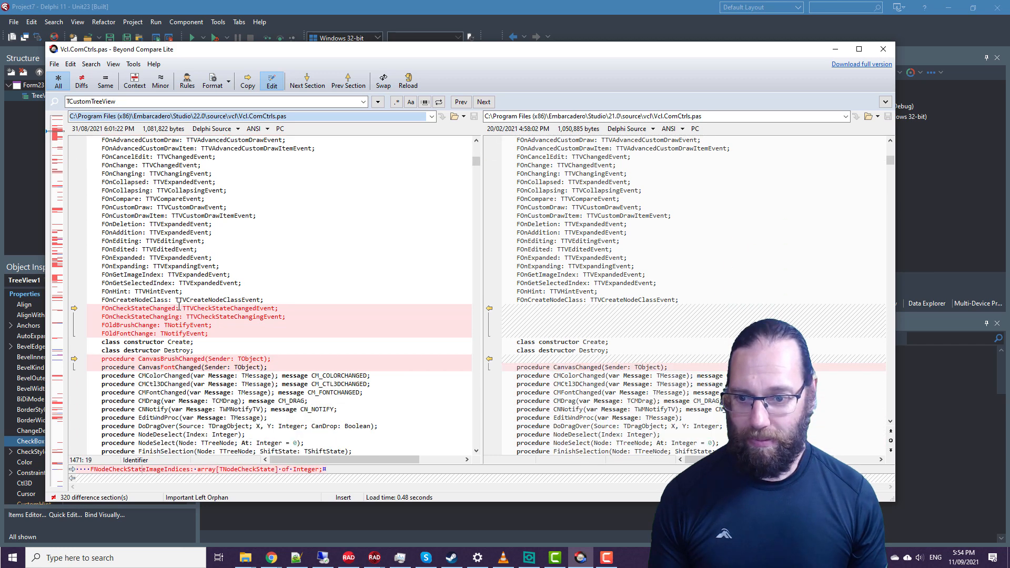
scroll("down", 3)
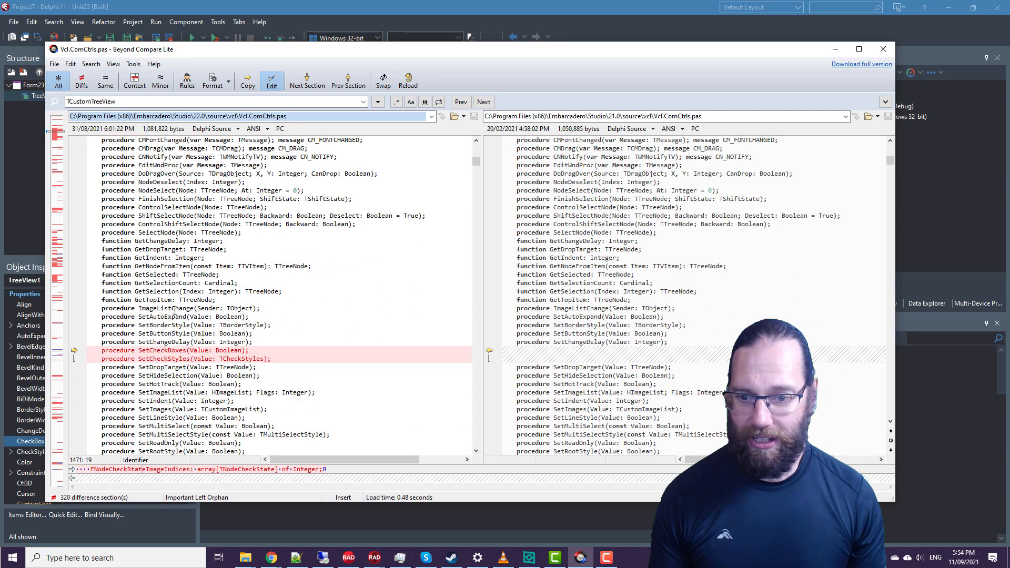
scroll("down", 3)
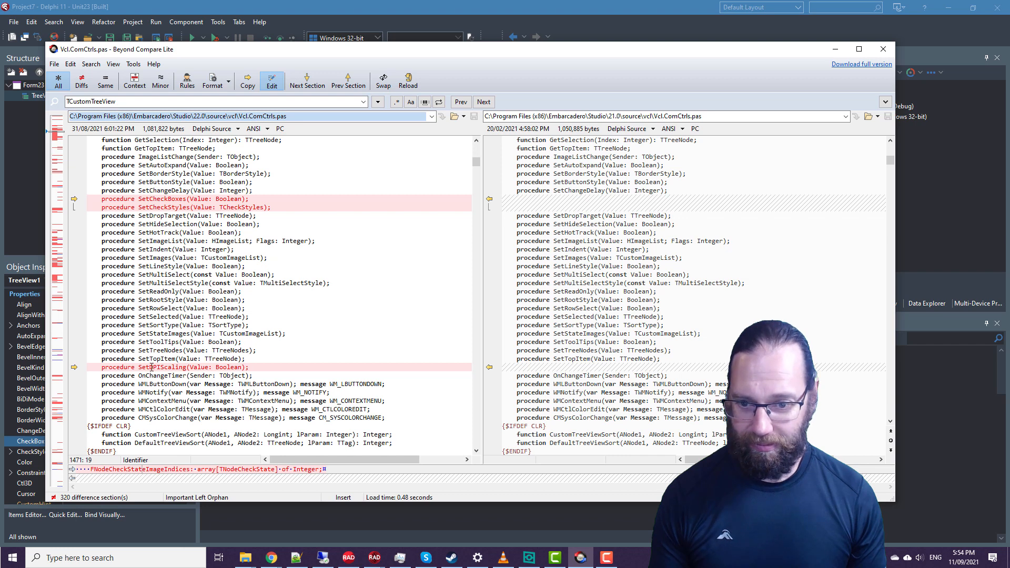
scroll("down", 3)
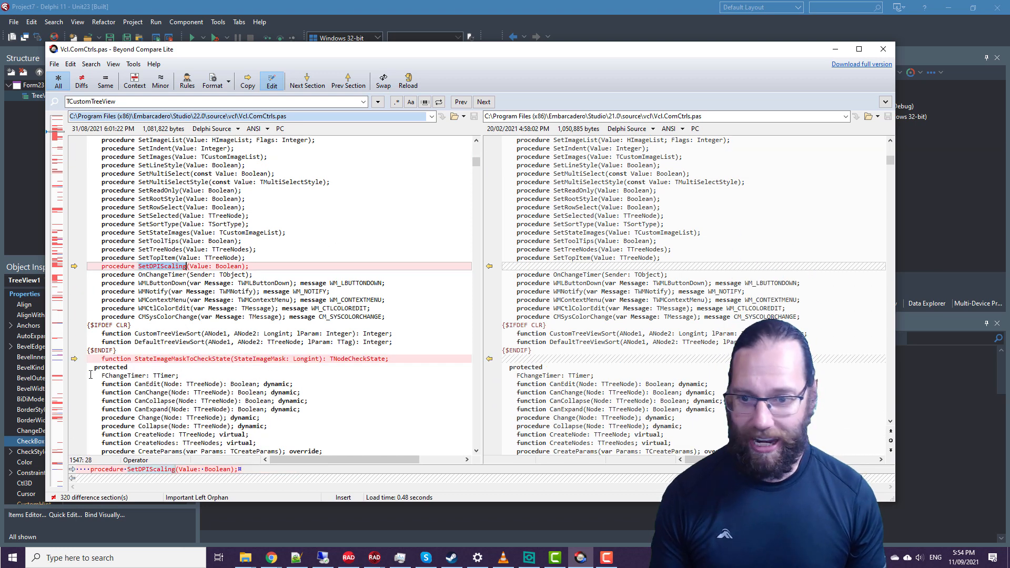
scroll("down", 3)
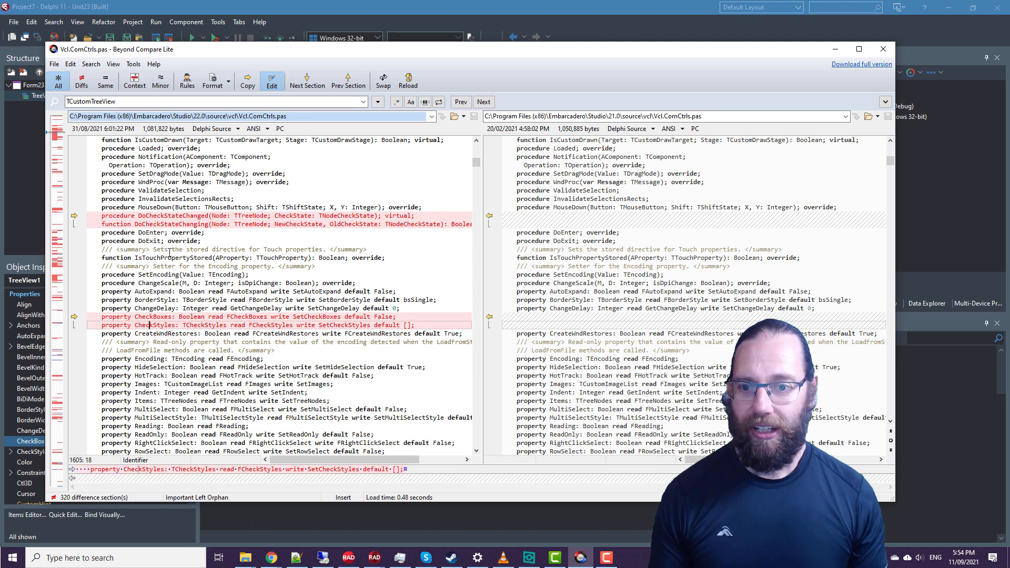
Review the OnCheckStateChanged/OnCheckStateChanging events, close the comparison and show the tree view's Events
scroll("down", 3)
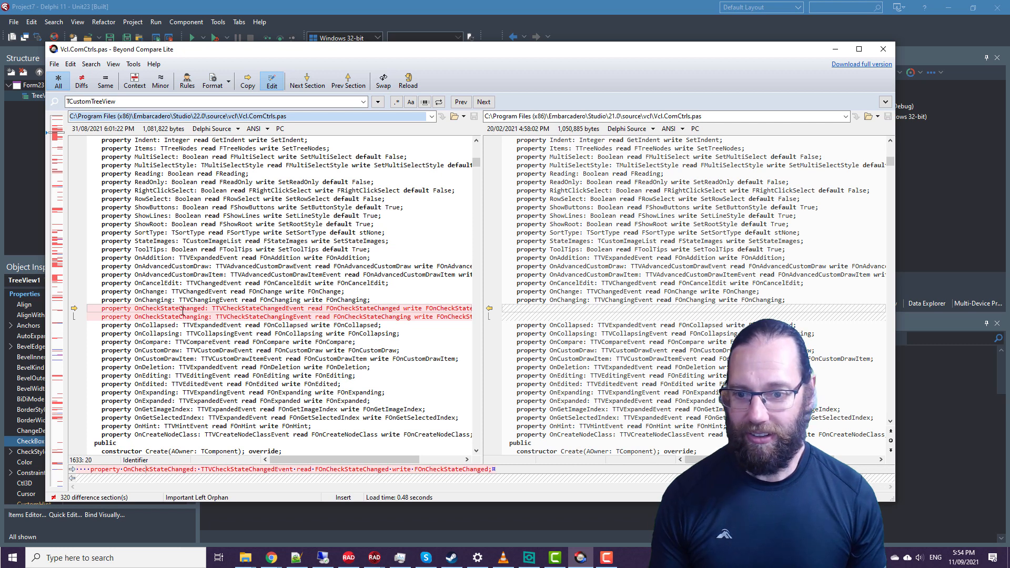
left_click(155, 317)
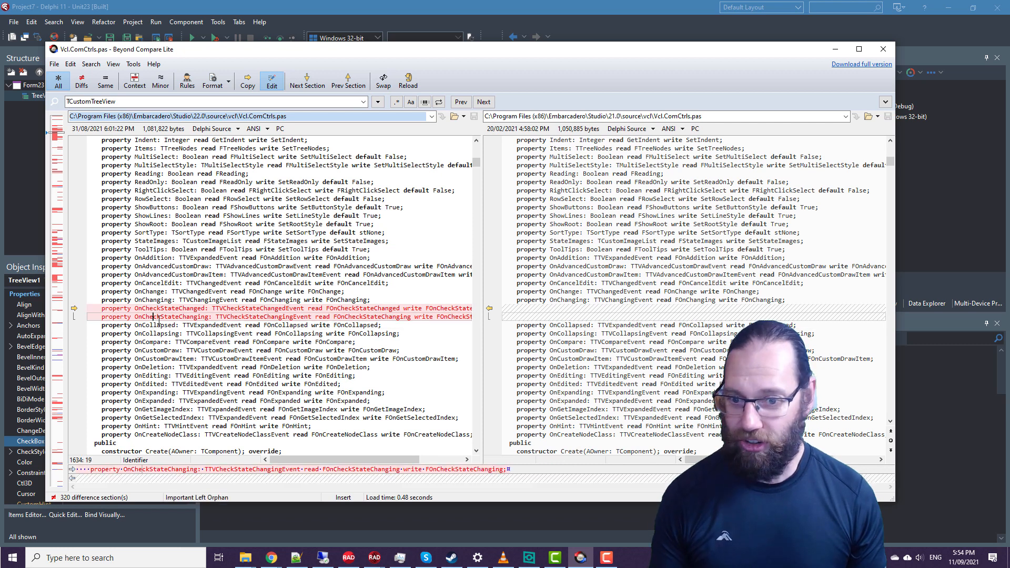
scroll("up", 3)
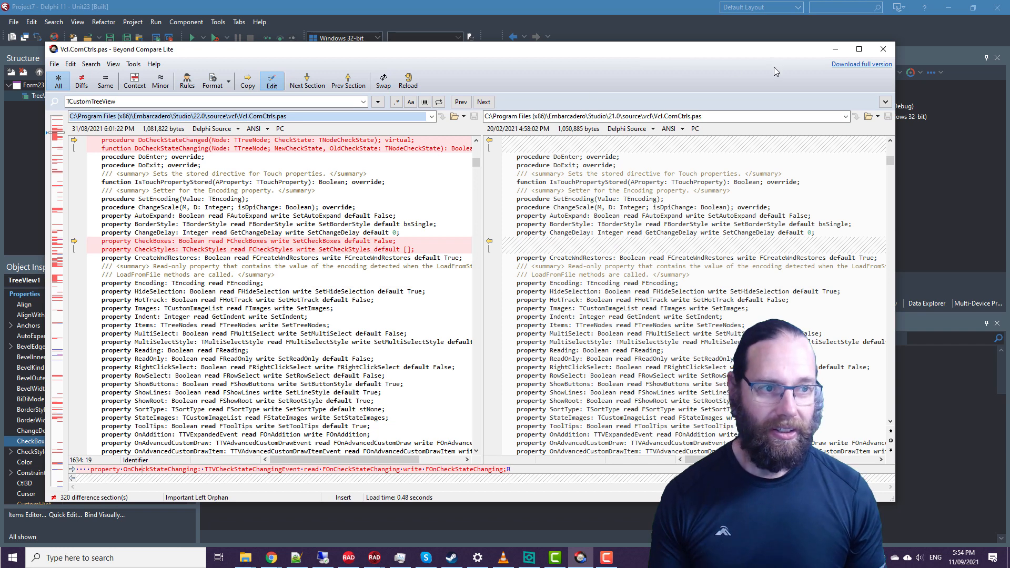
left_click(883, 49)
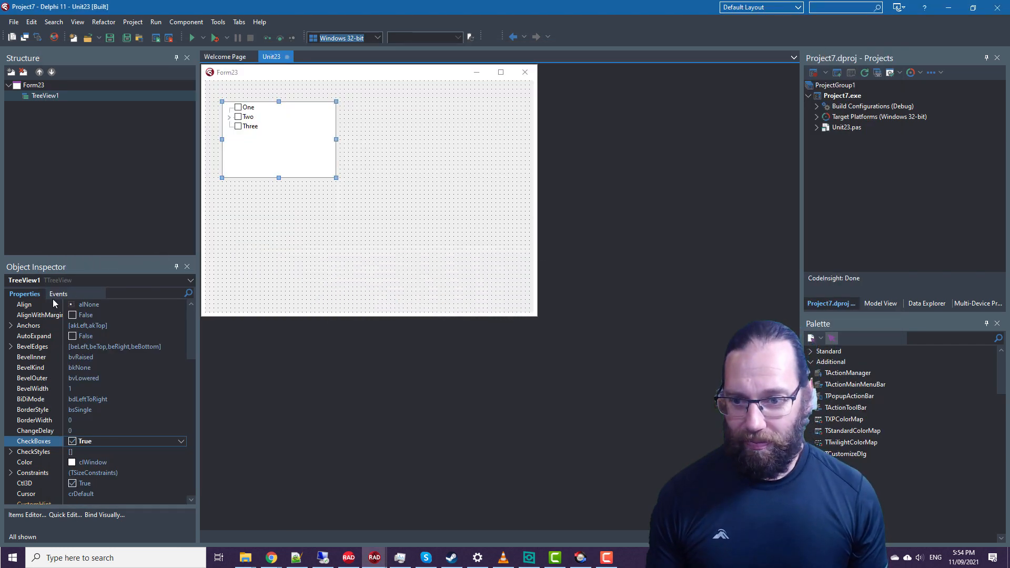
left_click(56, 294)
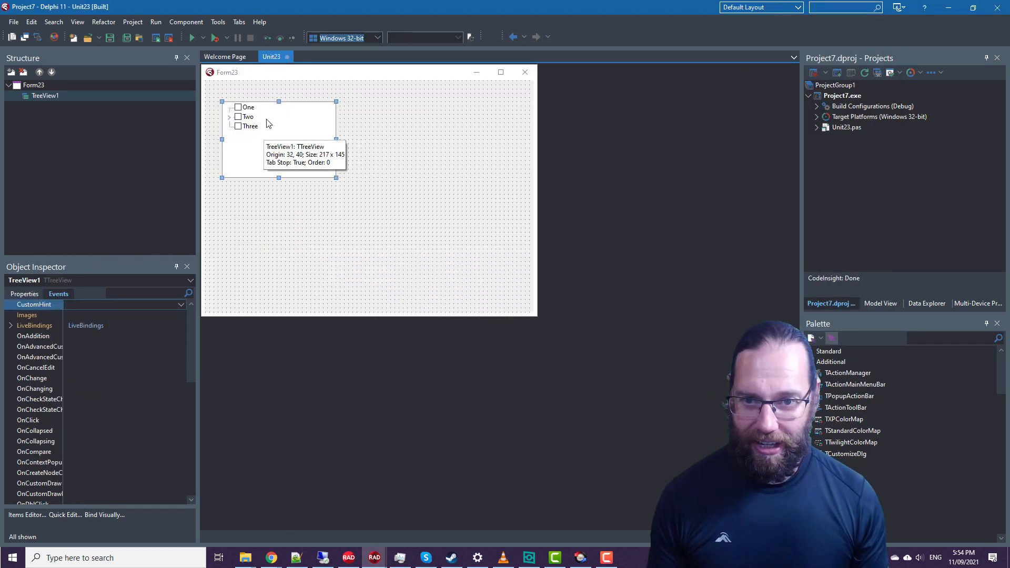
mouse_move(70, 393)
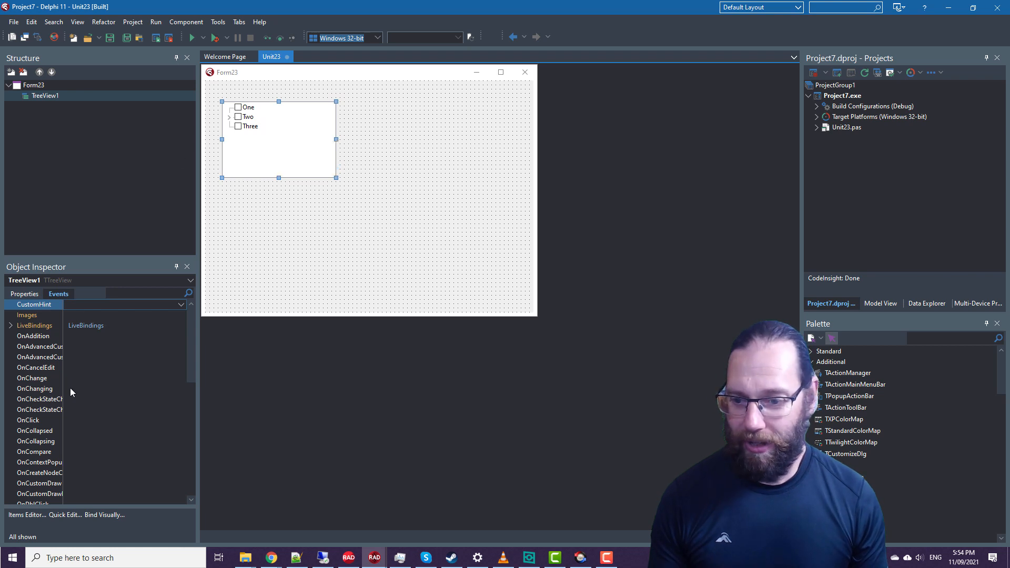
Create the OnCheckStateChanged handler, drop a TMemo on the form and add System.Rtti to uses
double_click(39, 399)
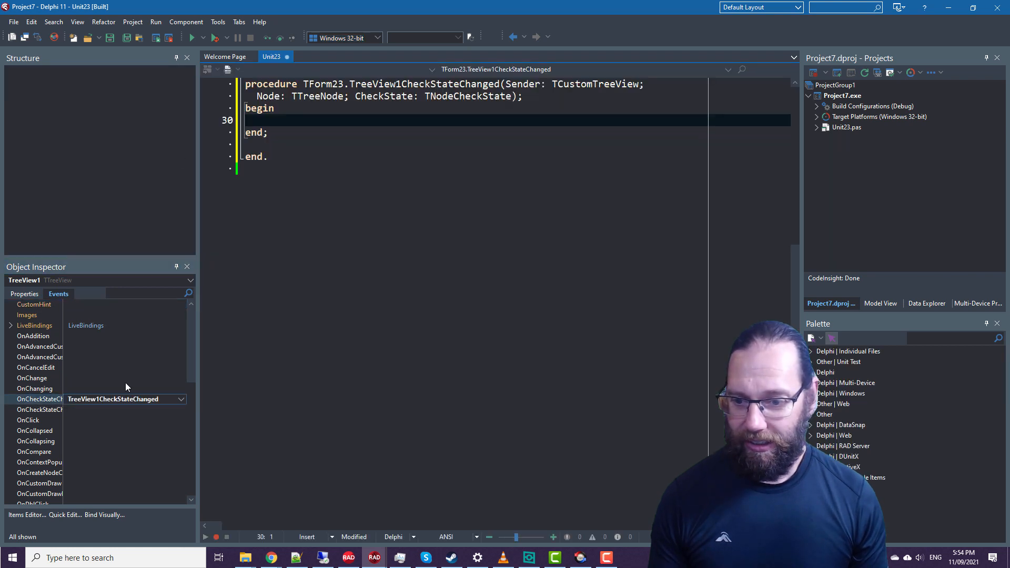
key("f12")
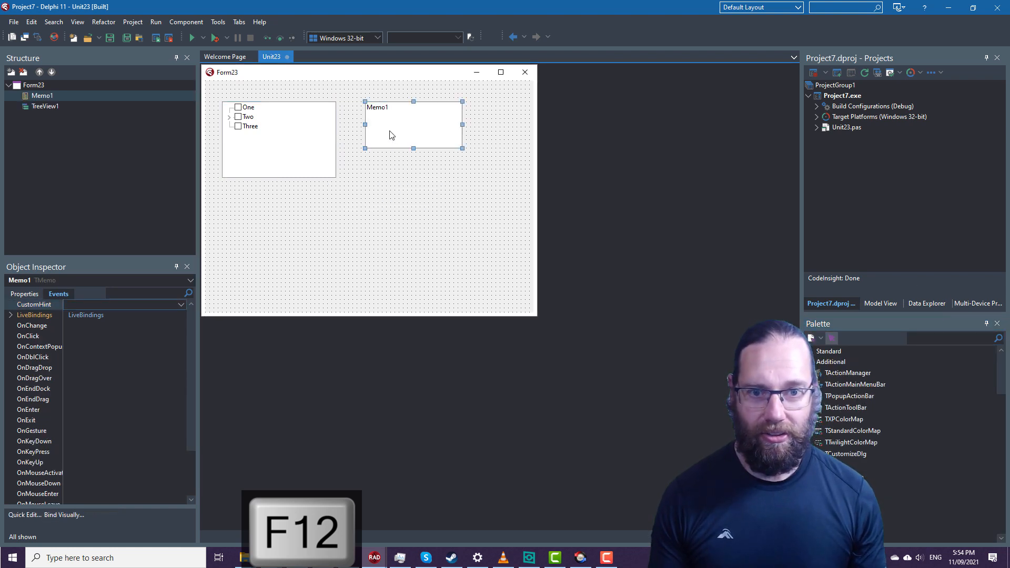
key("f12")
type("Sys")
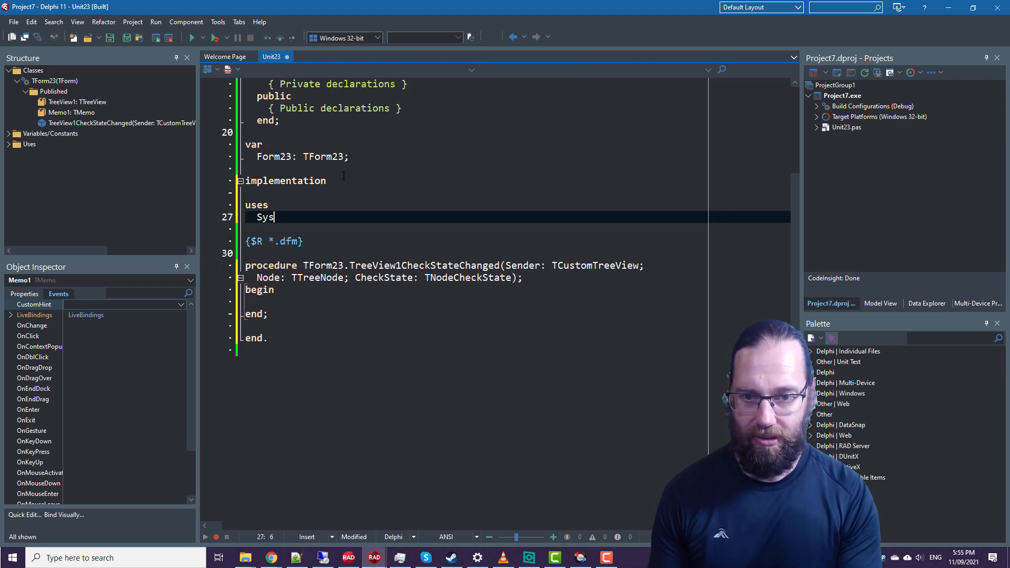
type("tem.Rtti;")
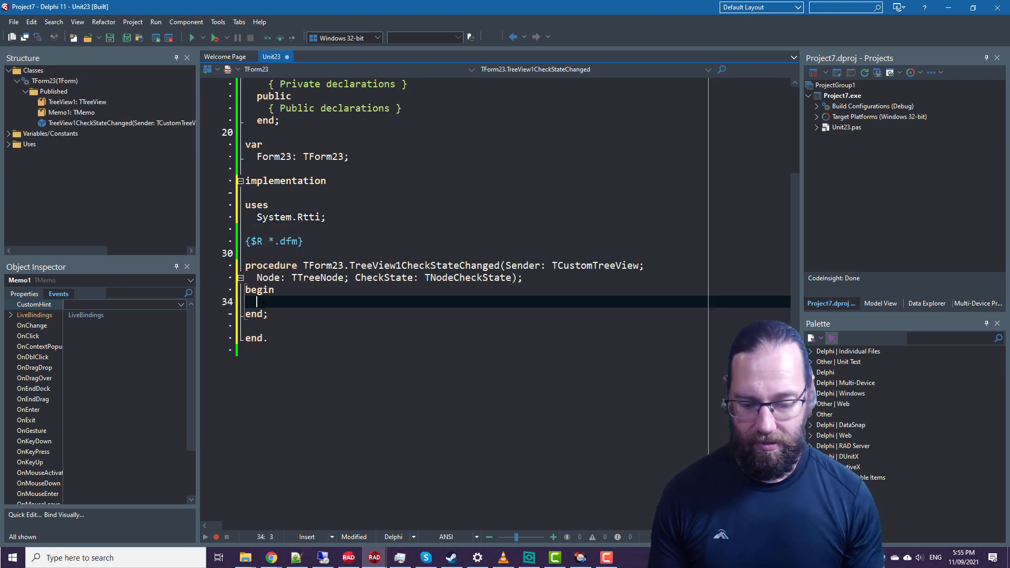
Write Memo1.Lines.Add(Node.Text + ' -> ' + TRttiEnumerationType.GetName(CheckState))
type("memo1.Lines.Add(")
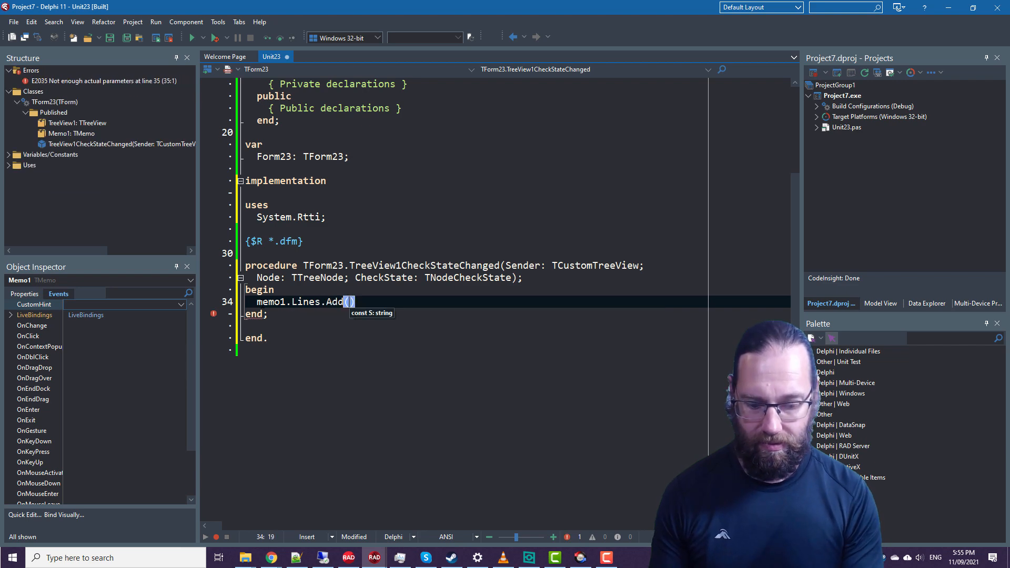
type("Node.Text '")
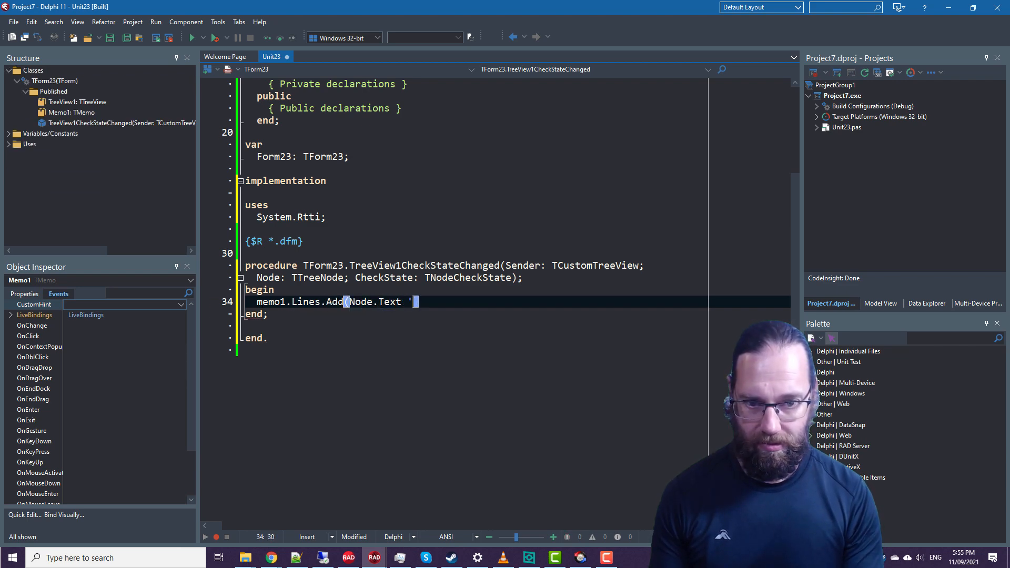
type("+ ' -> '")
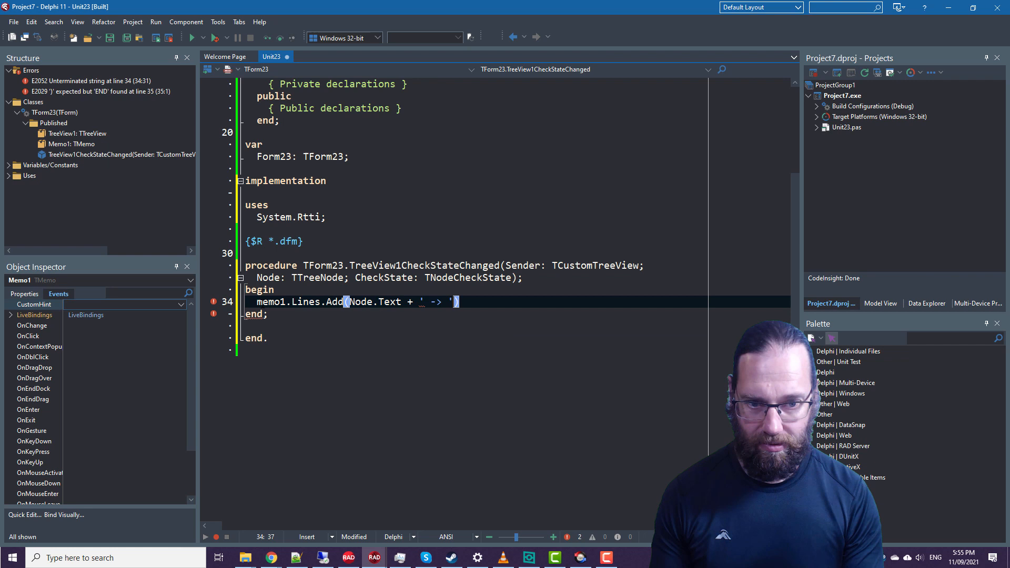
type("+")
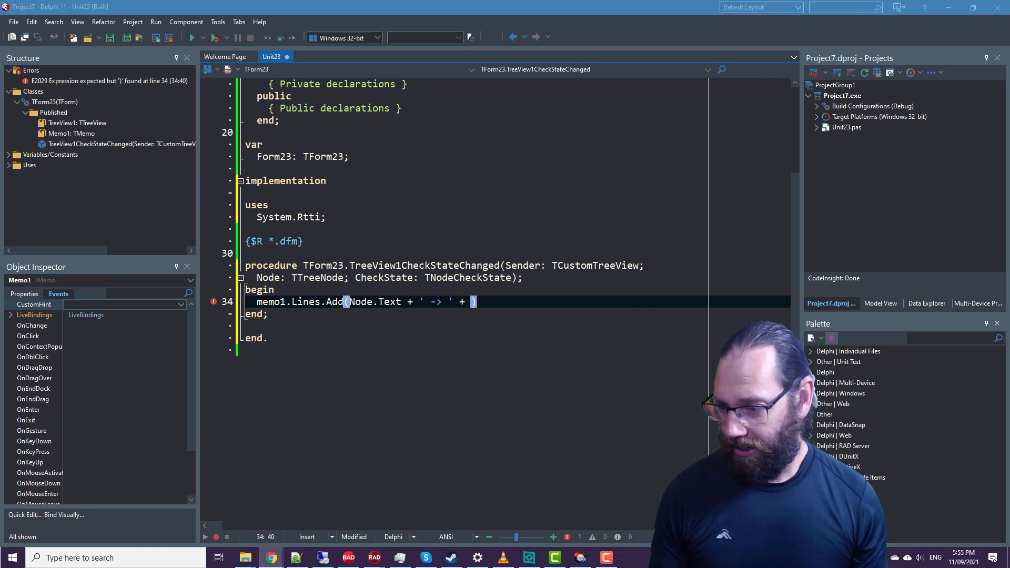
key("ctrl+c")
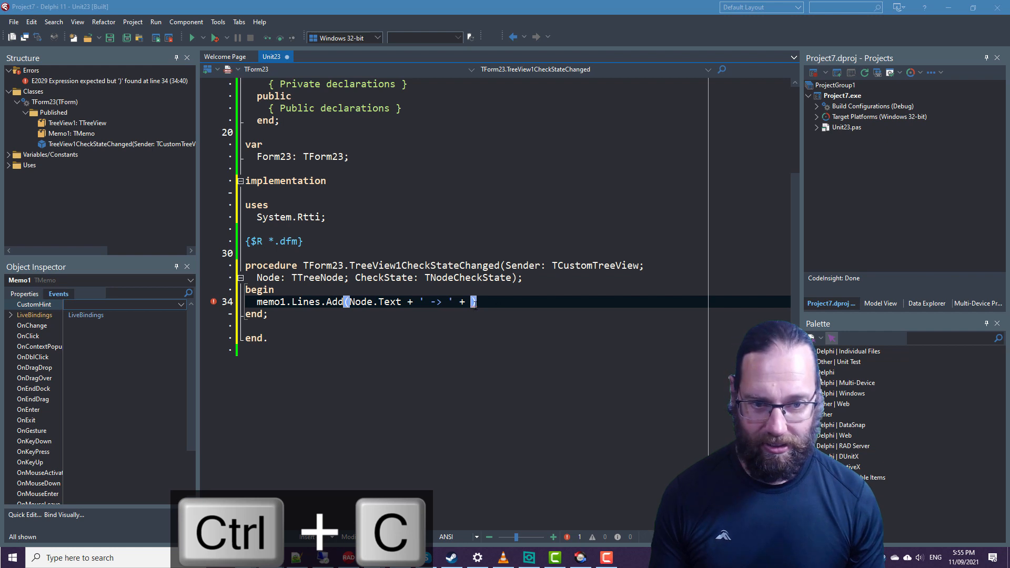
key("ctrl+v")
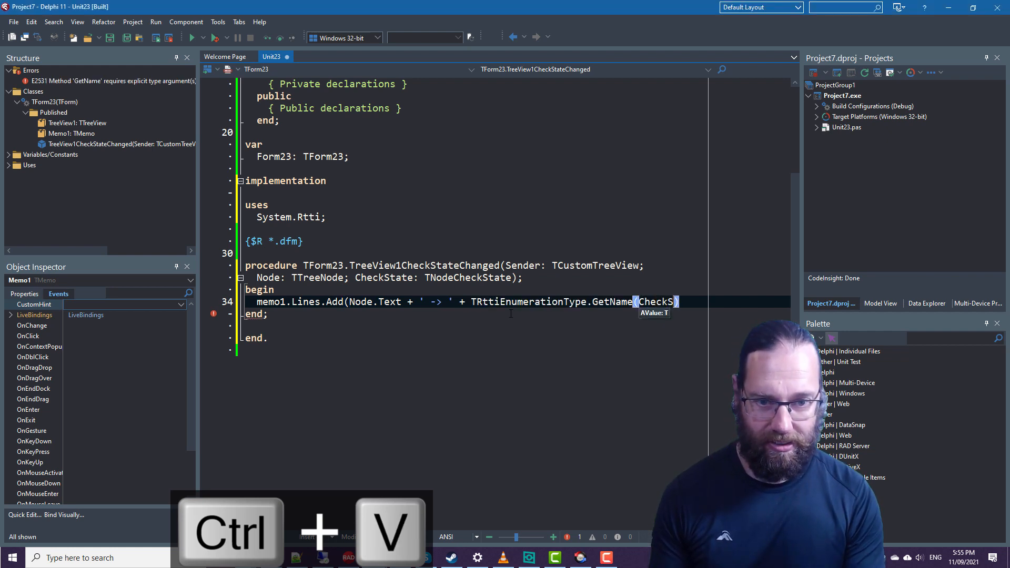
key("ctrl+v")
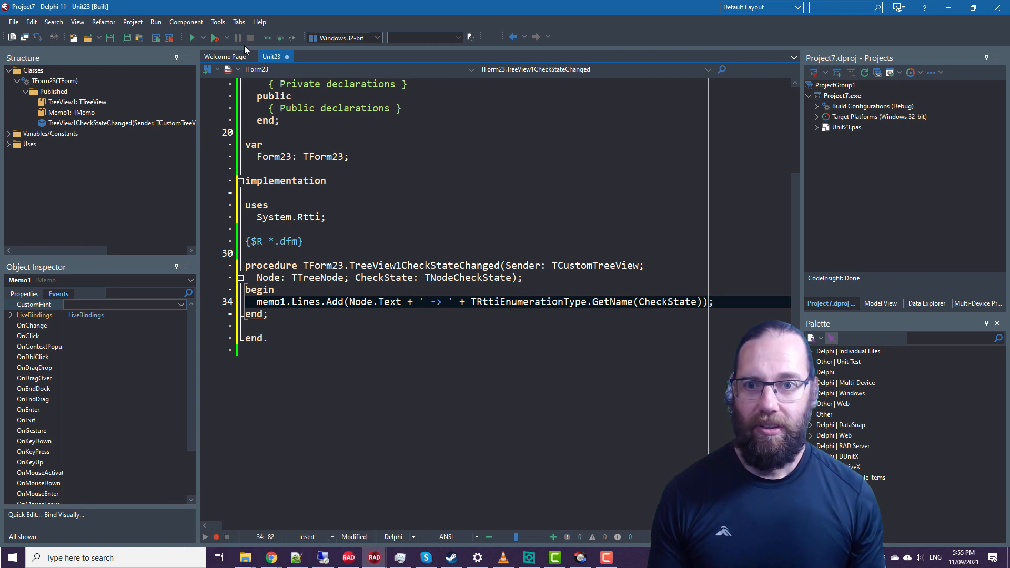
Run the app, tick and untick Two to log ncsChecked and ncsUnchecked, then close the form
left_click(192, 37)
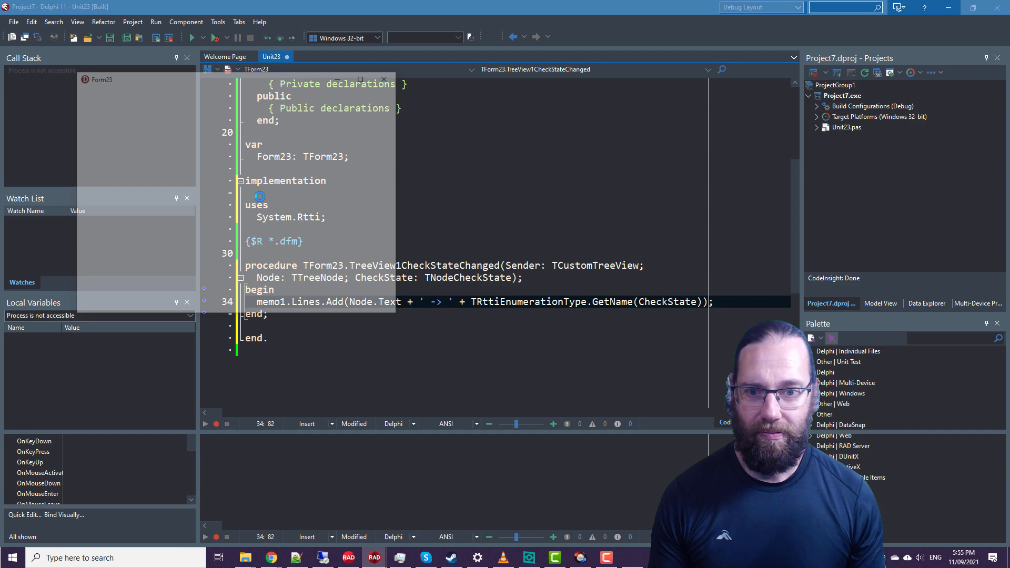
left_click(191, 37)
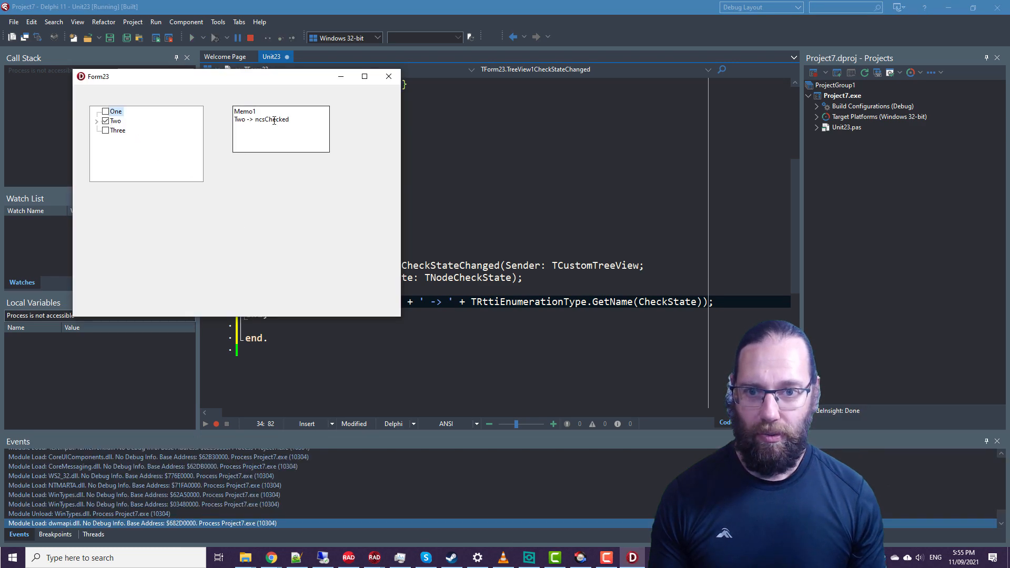
mouse_move(110, 131)
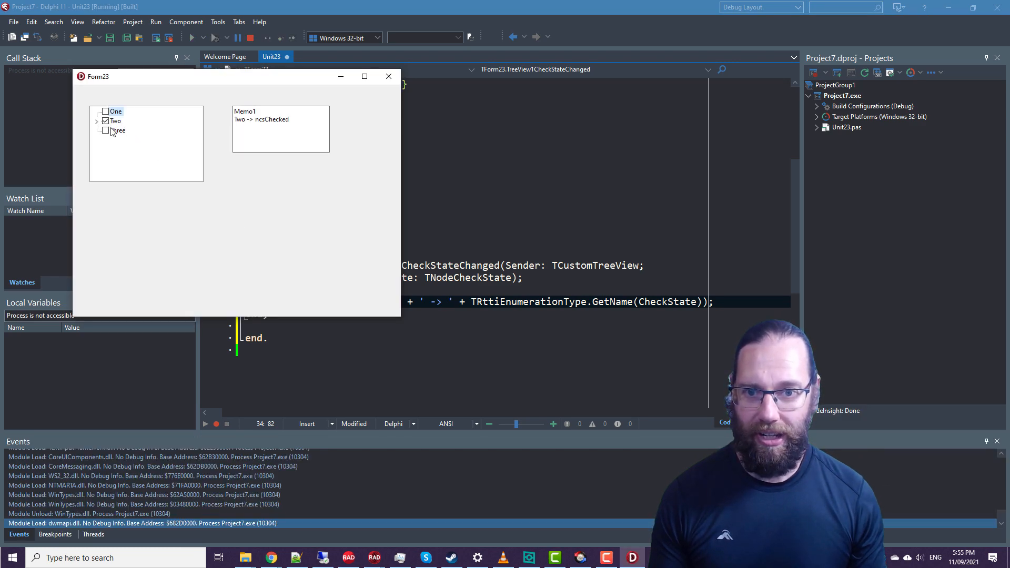
left_click(105, 121)
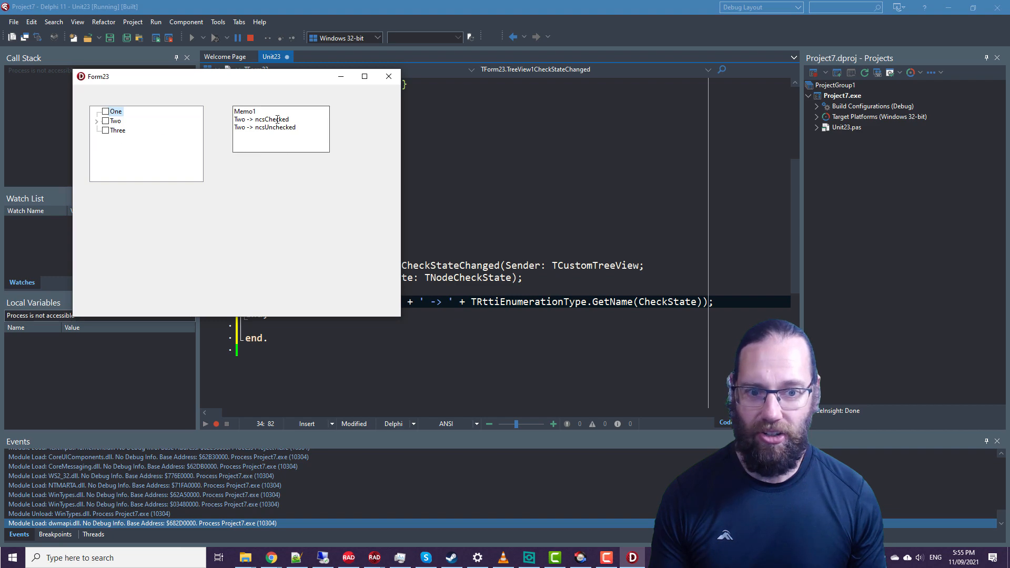
left_click(389, 76)
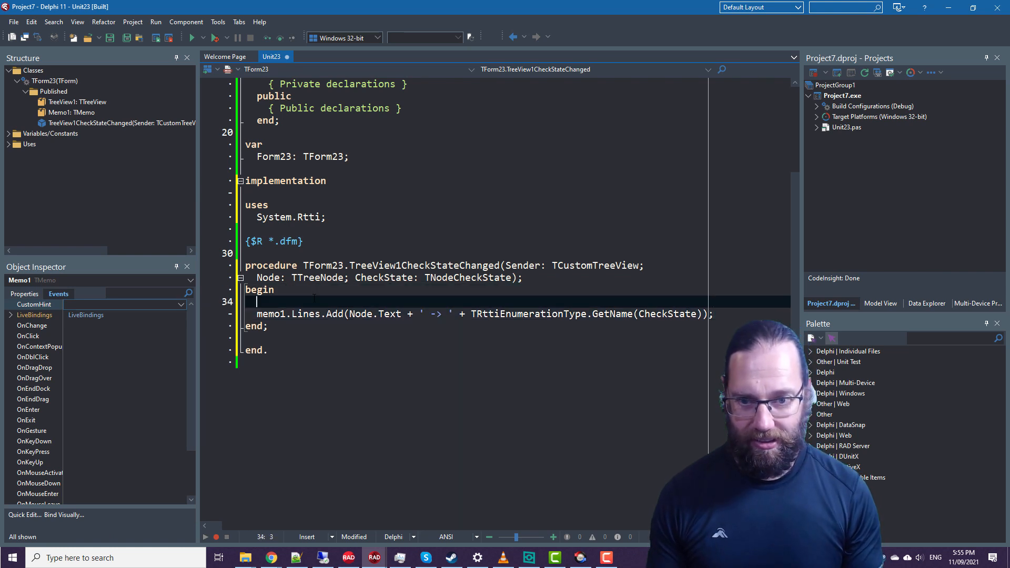
Start a Node.CheckState line in the handler and return to the form designer
type("Node.Che")
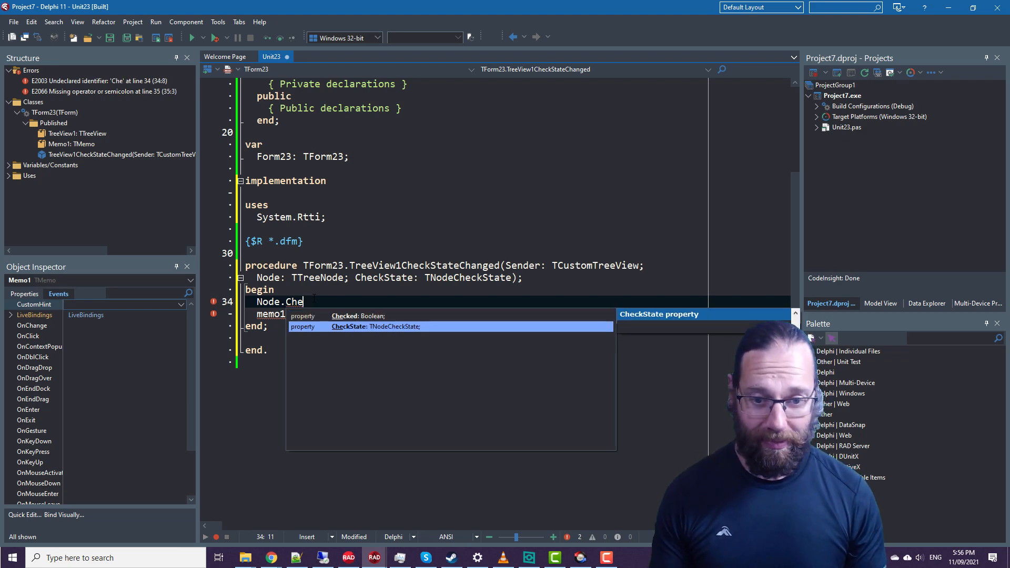
key("F12")
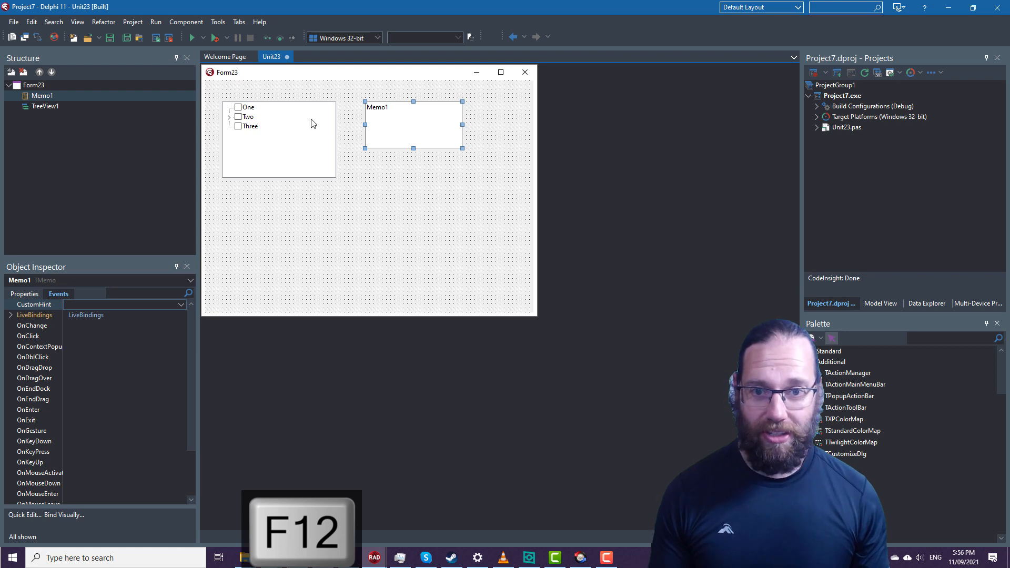
mouse_move(234, 122)
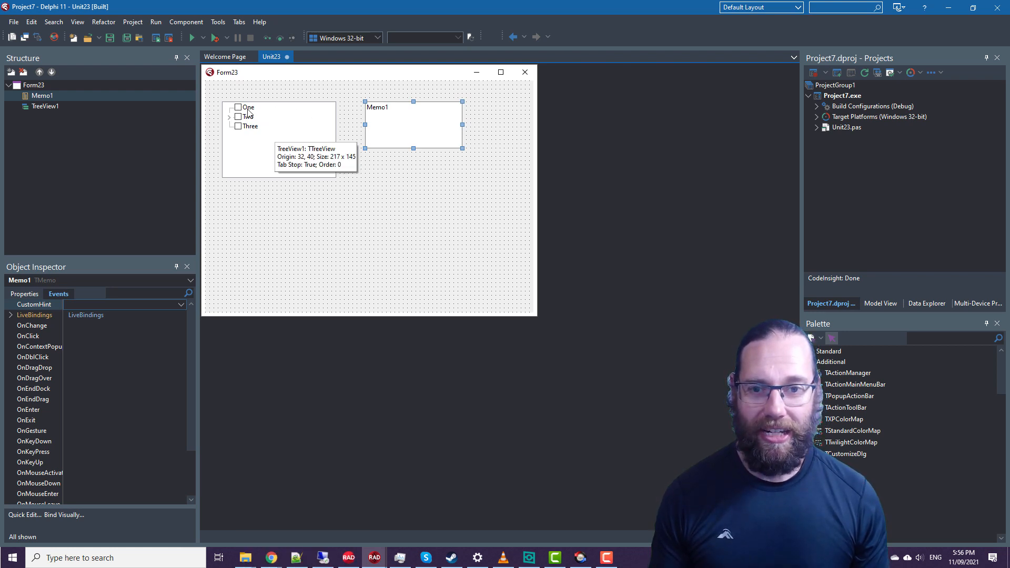
mouse_move(280, 134)
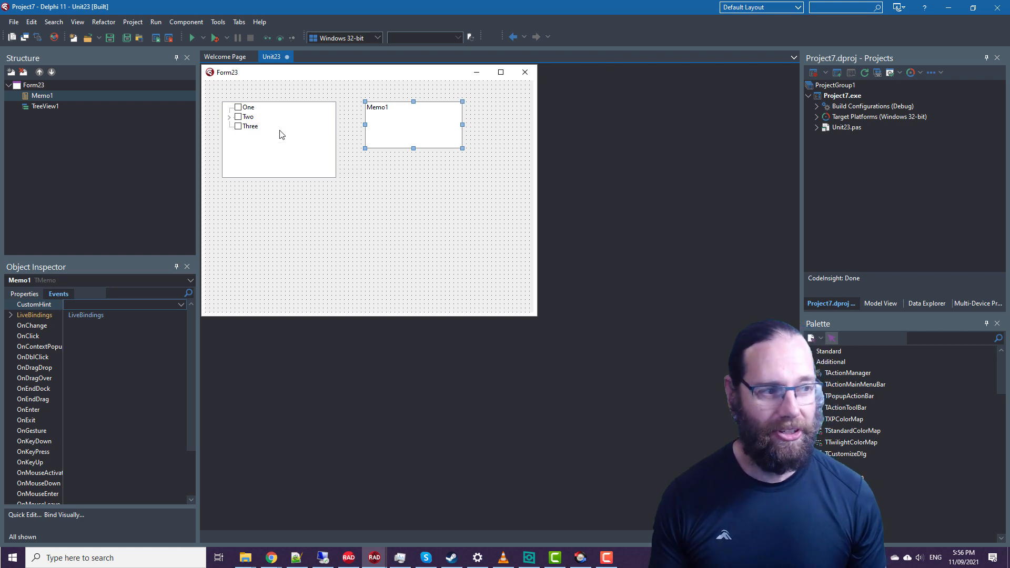
mouse_move(332, 111)
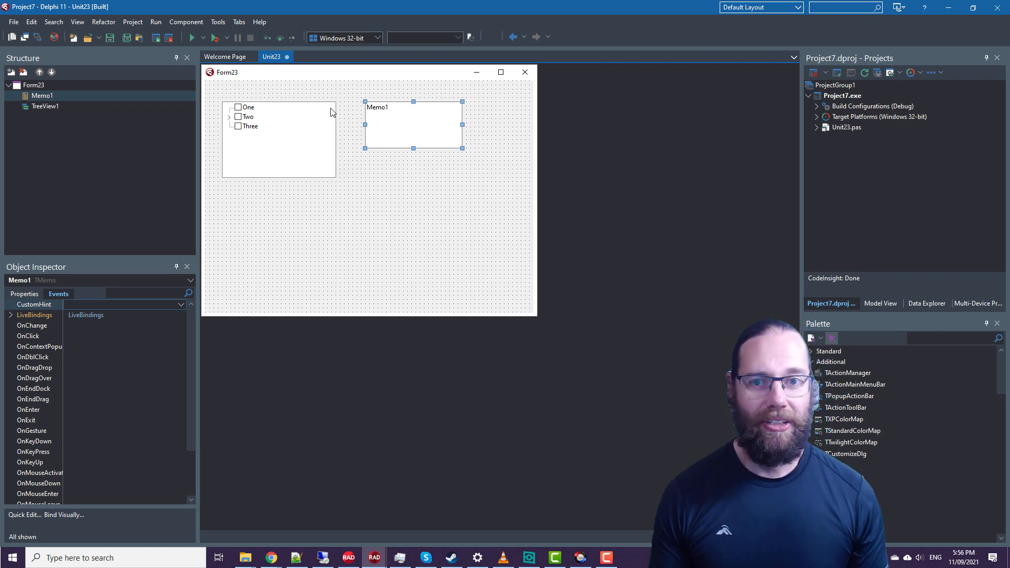
mouse_move(325, 133)
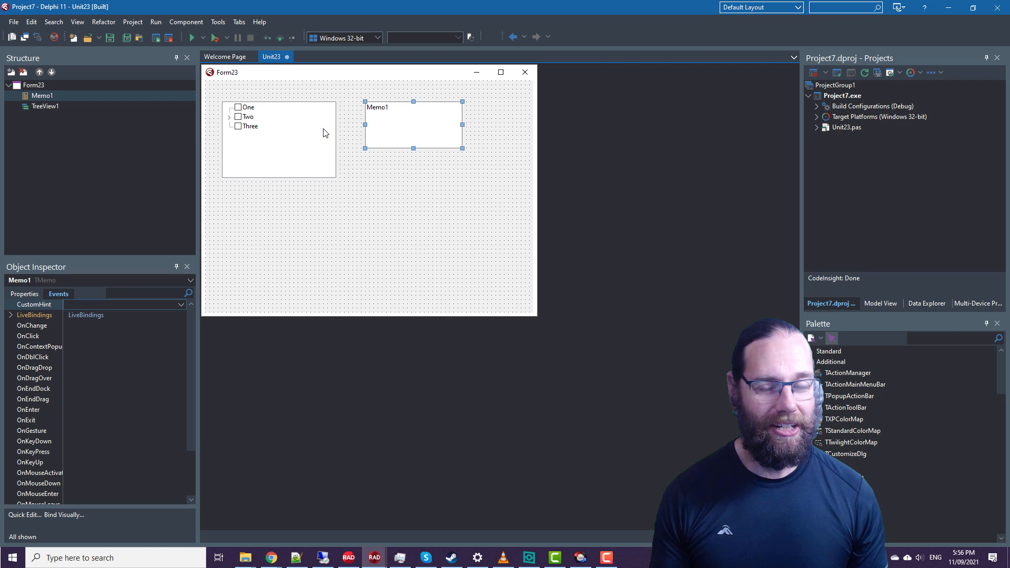
mouse_move(300, 123)
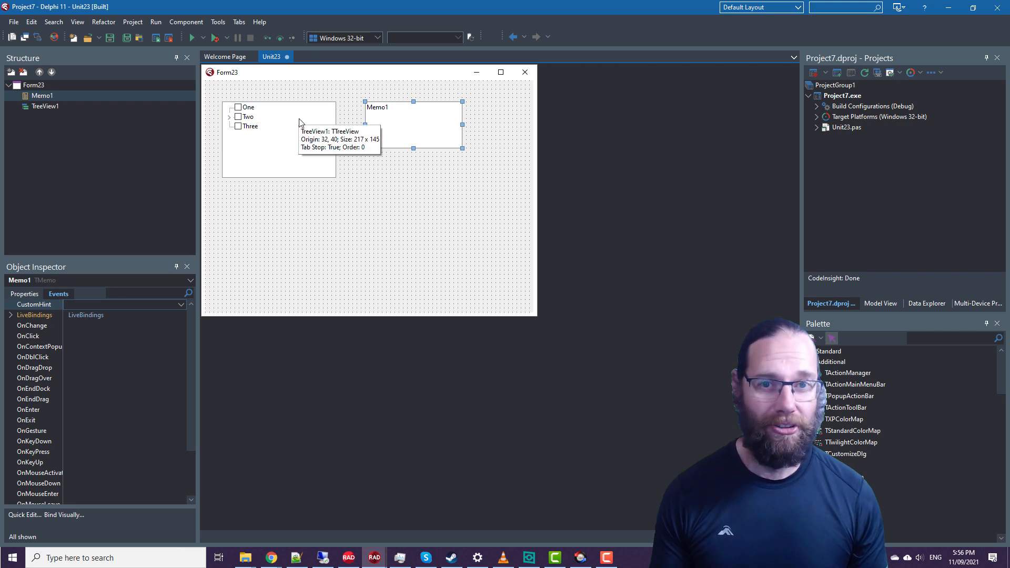